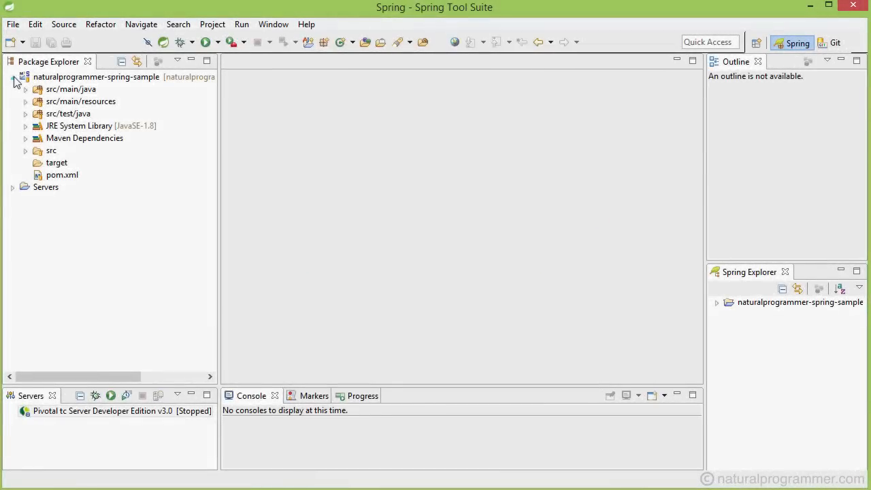
- Add a 'mail' subpackage under com.naturalprogrammer.spring.sample in src/main/java
click(24, 89)
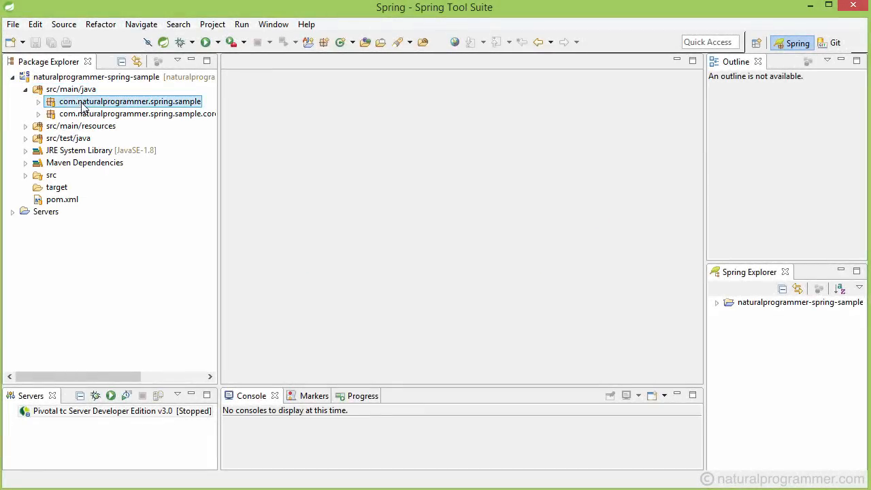
right_click(130, 101)
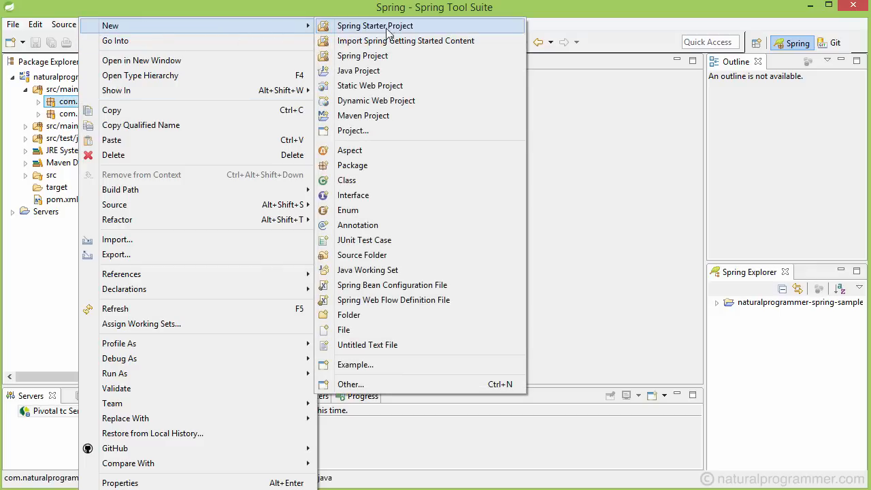
click(352, 165)
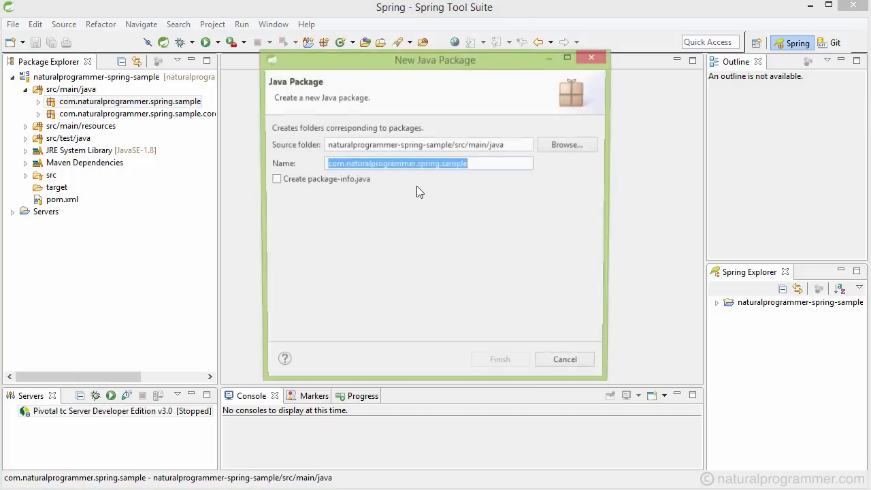
drag(435, 60, 491, 84)
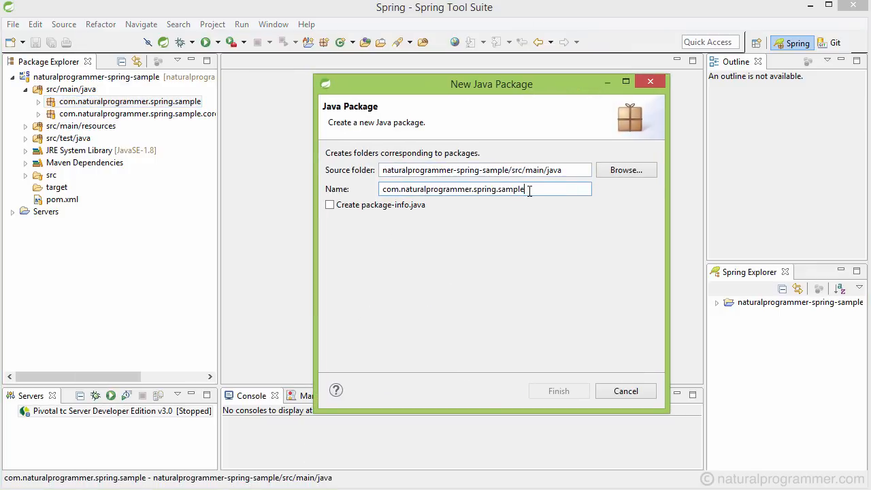
text(.)
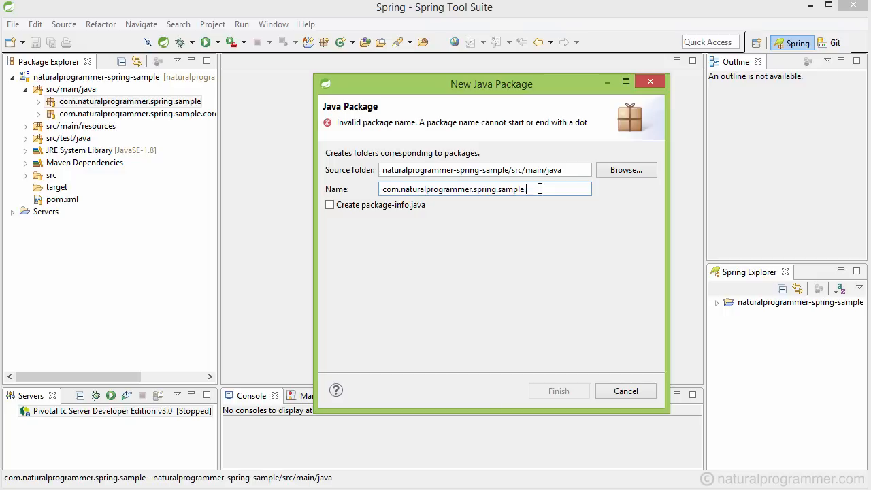
text(mail)
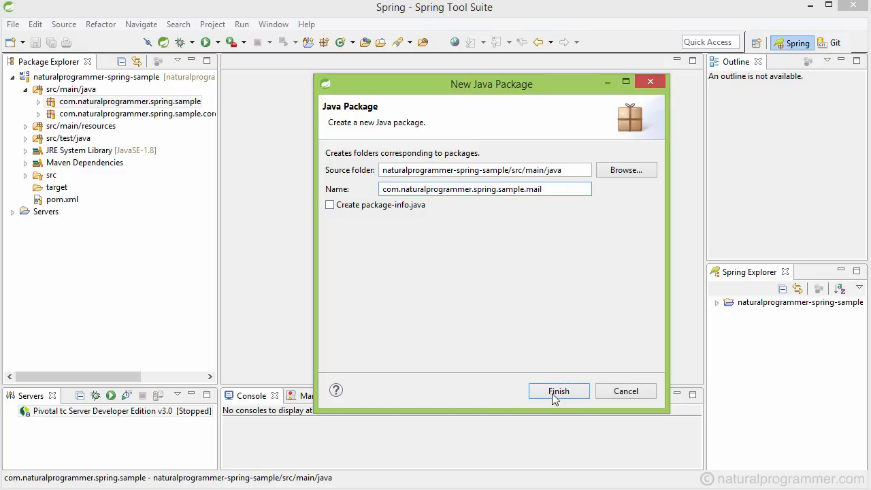
click(558, 391)
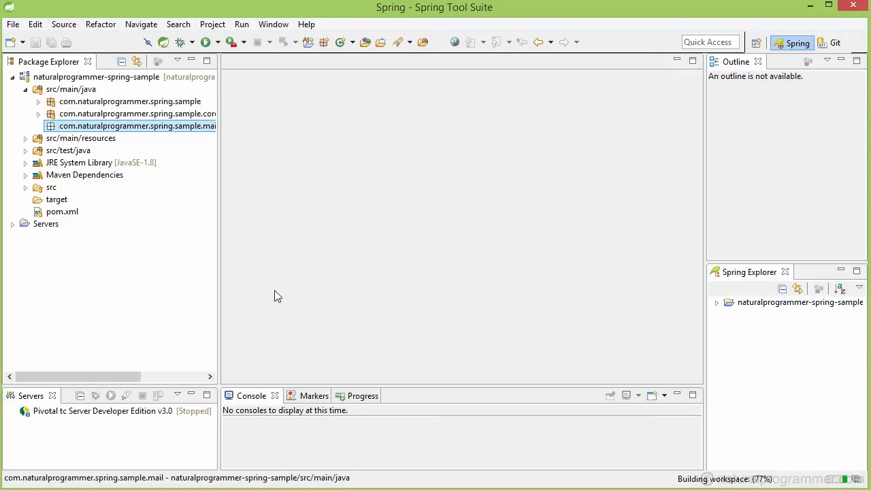
- Add a MockMailSender class to the com.naturalprogrammer.spring.sample.mail package
right_click(130, 126)
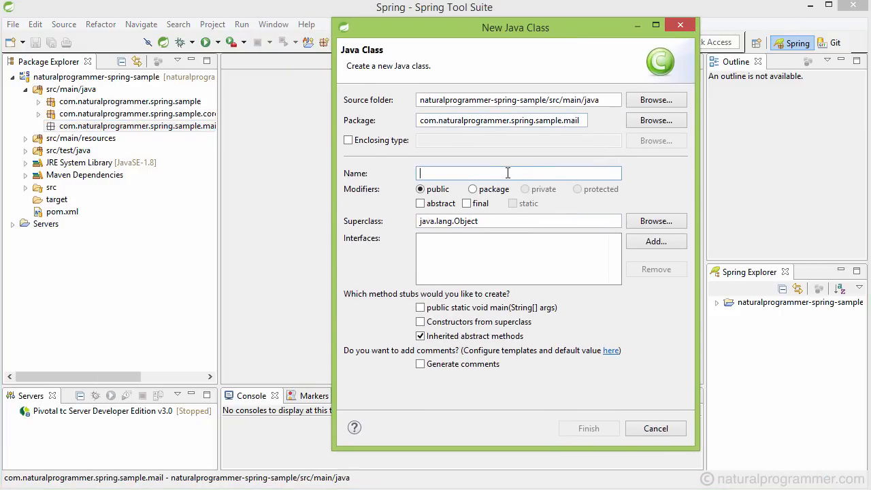
text(MockMail)
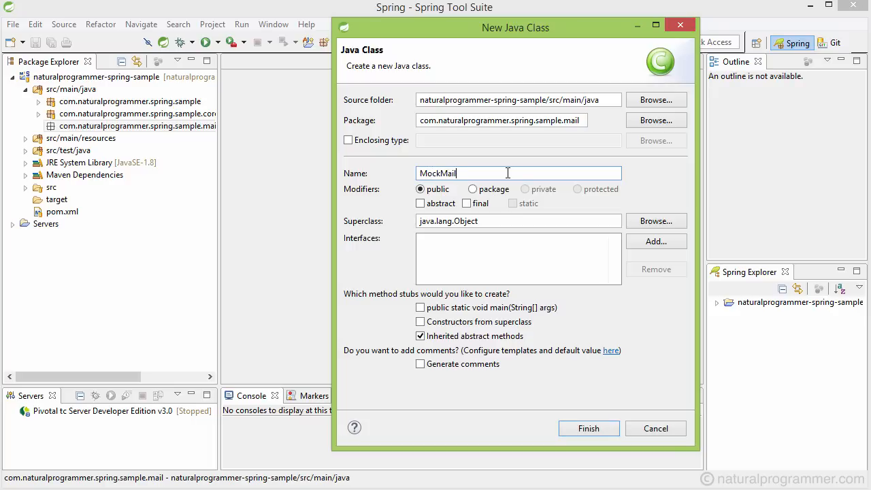
text(Sender)
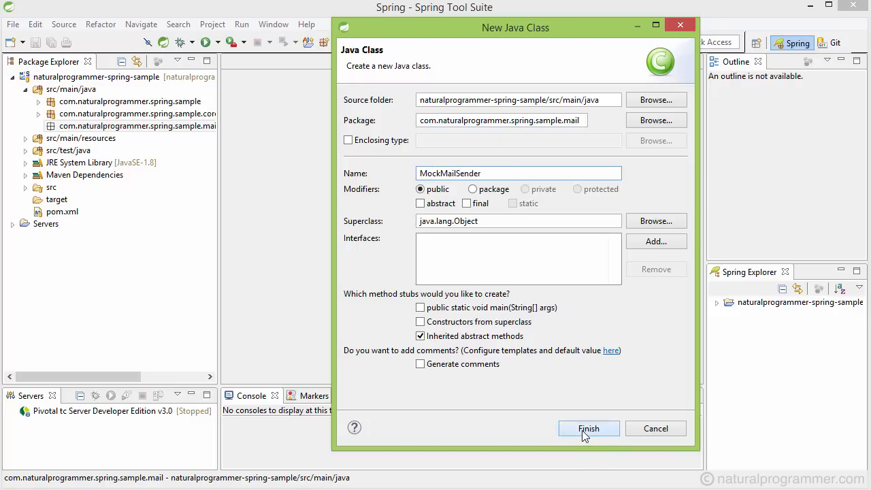
click(588, 428)
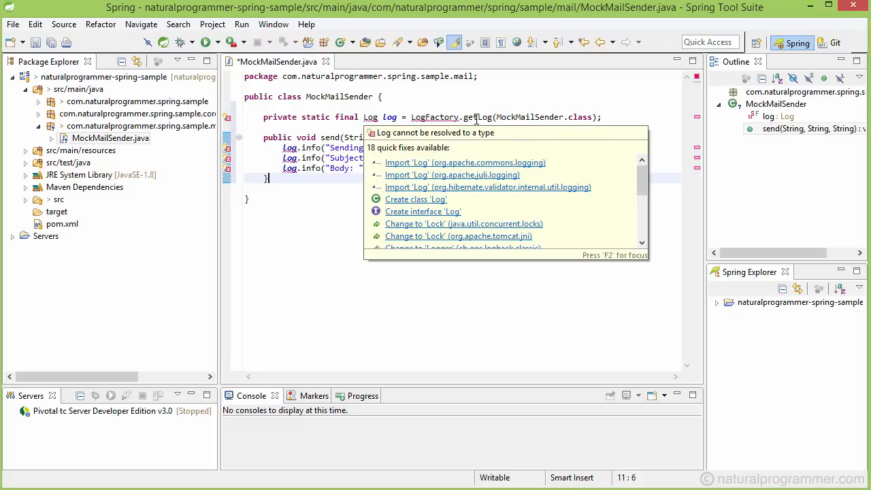
- Import commons-logging Log and LogFactory into MockMailSender and select the subject parameter
click(465, 162)
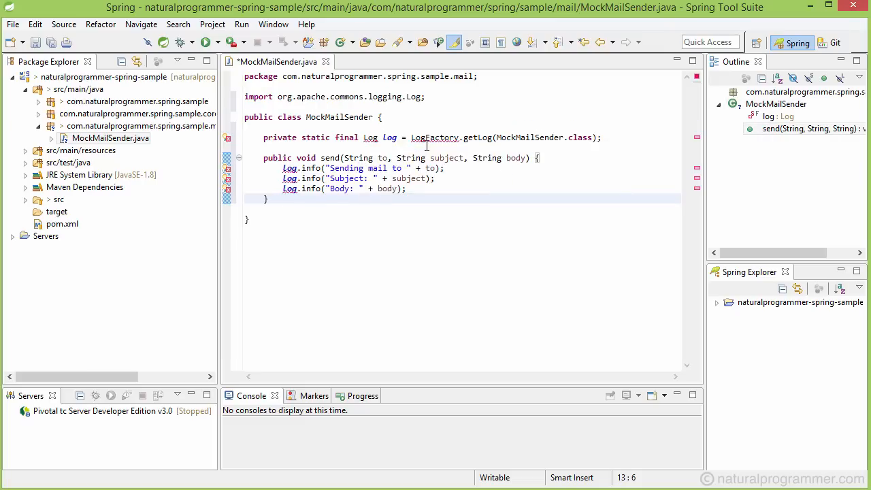
click(435, 137)
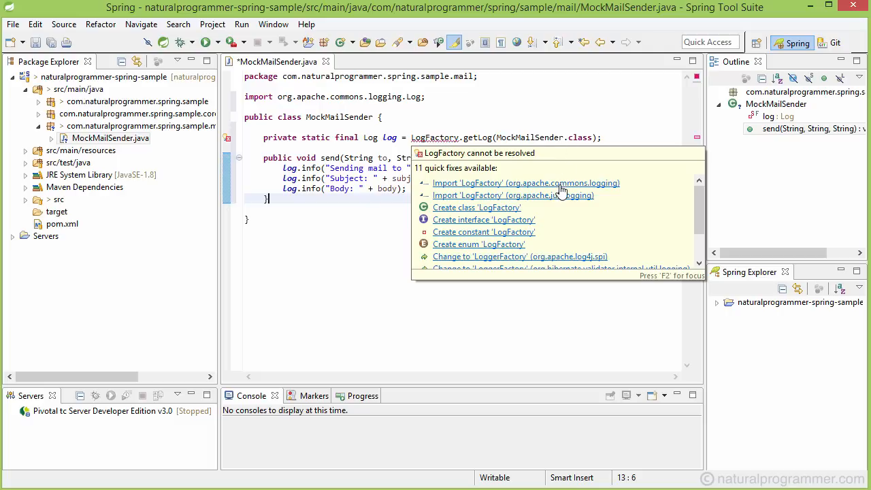
click(525, 183)
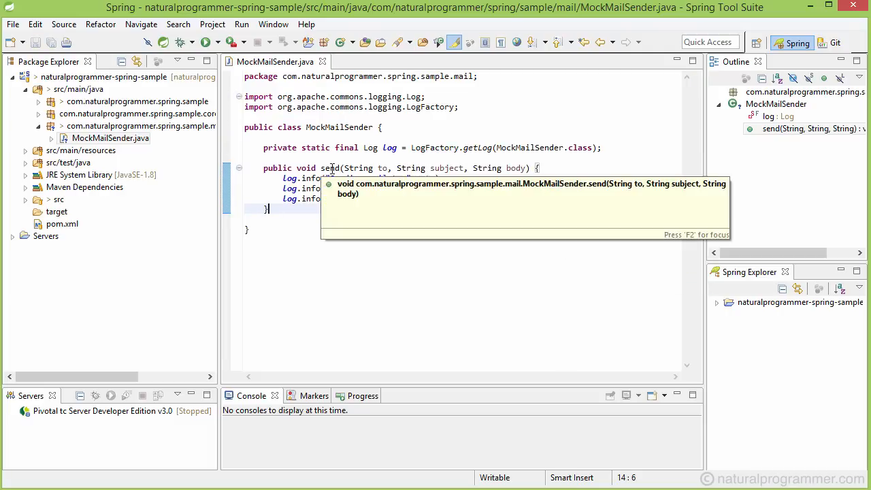
double_click(329, 168)
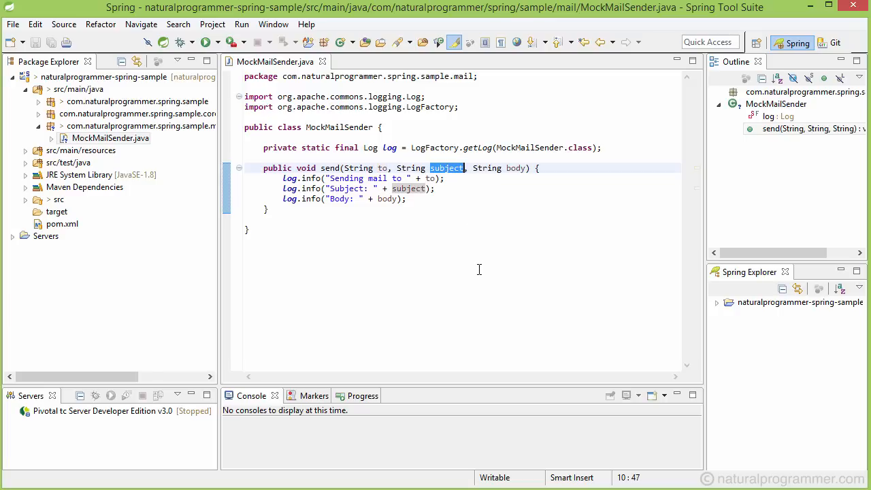
mouse_move(513, 168)
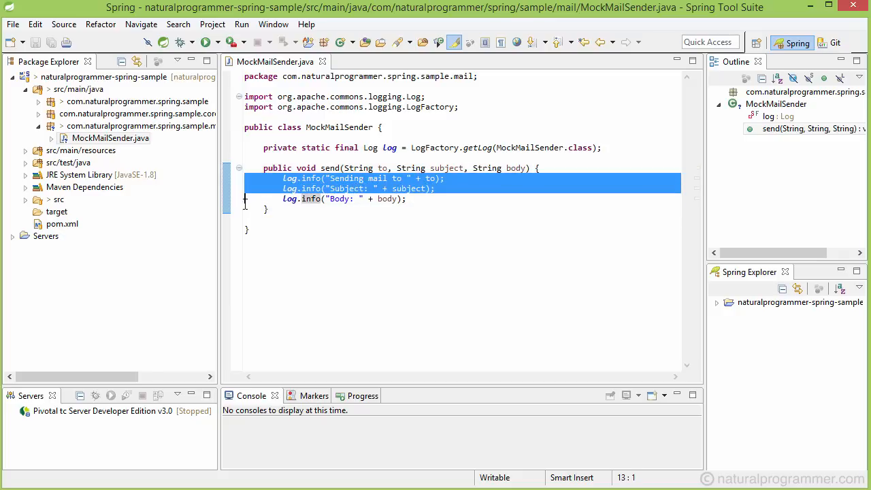
click(331, 199)
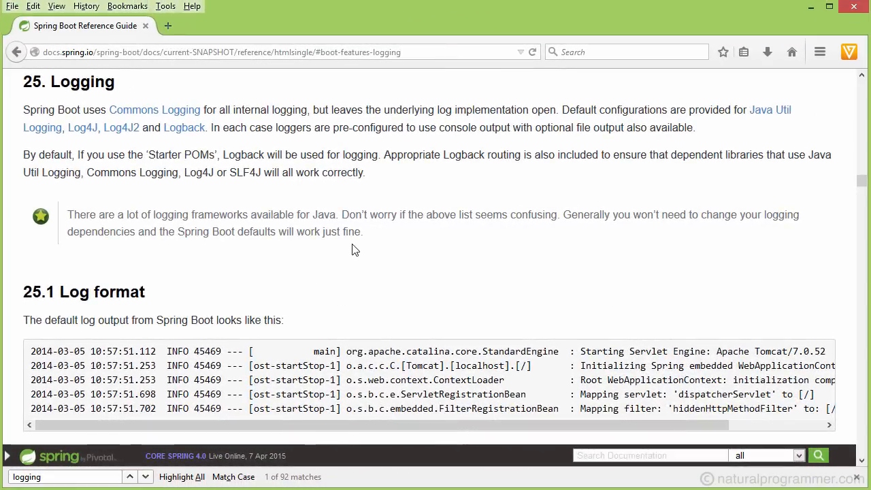
mouse_move(502, 212)
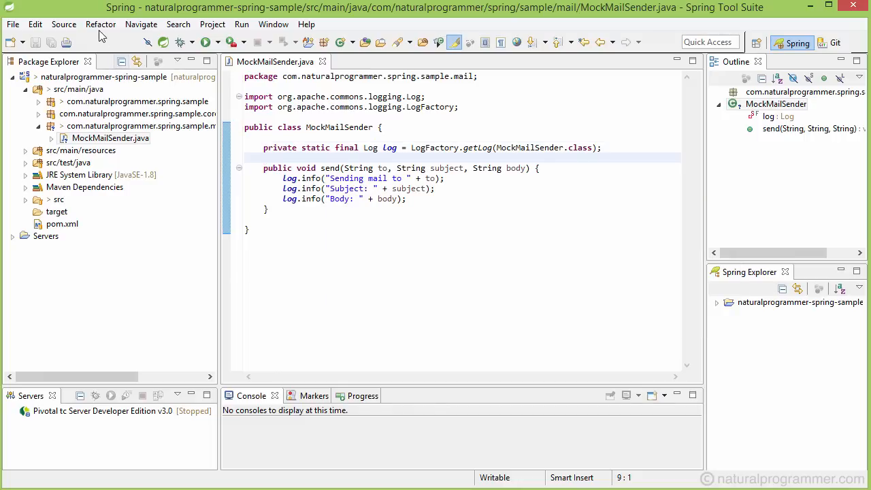
- Launch Refactor > Extract Interface on MockMailSender
click(100, 23)
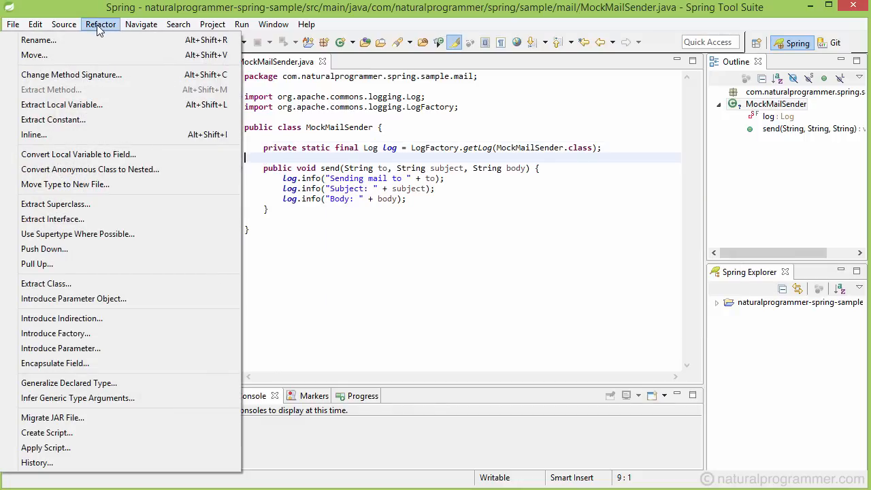
mouse_move(78, 154)
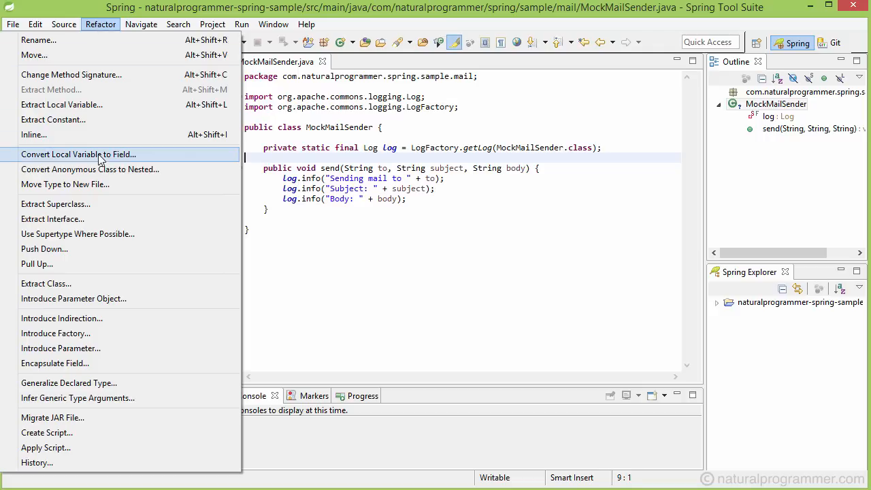
mouse_move(76, 226)
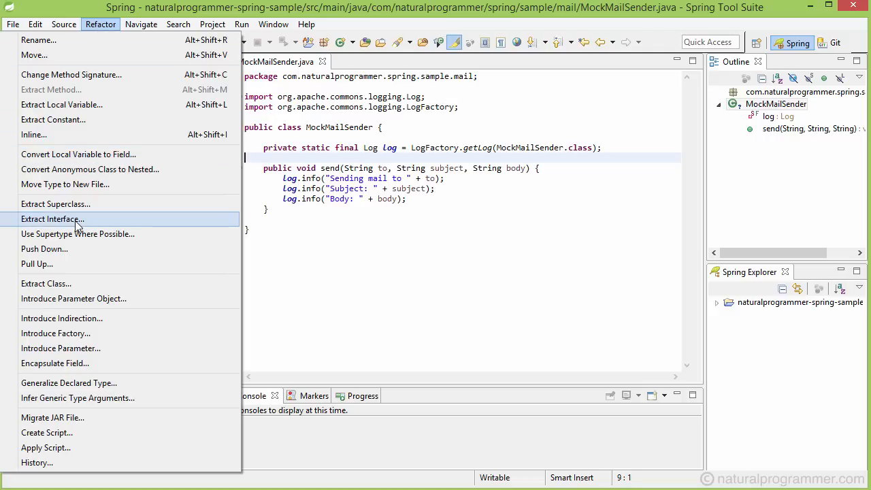
click(52, 219)
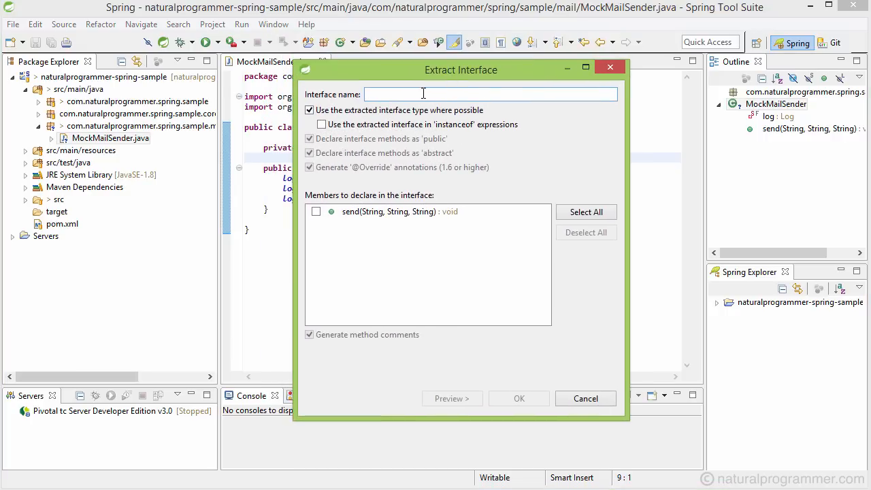
- Extract interface MailSender including send(String, String, String)
text(MailSen)
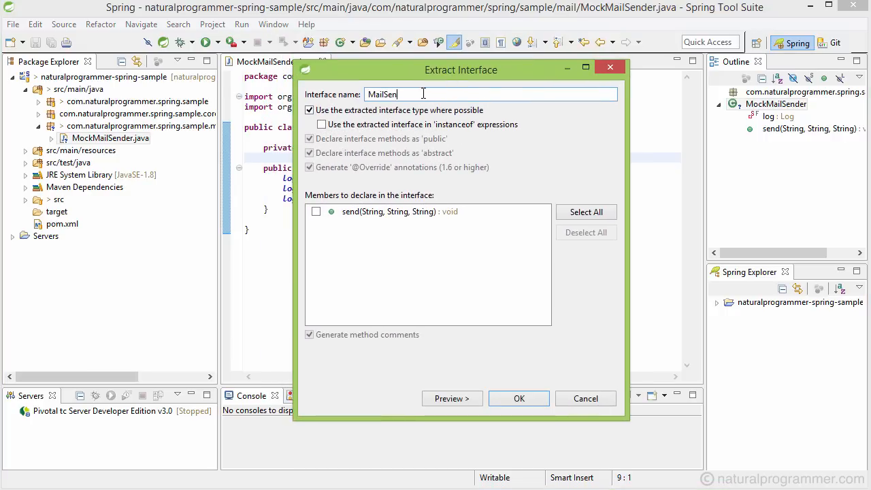
text(der)
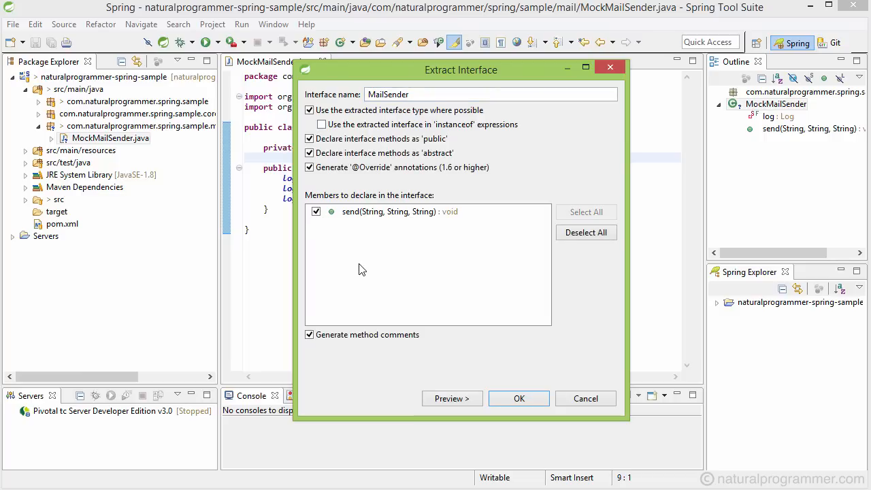
mouse_move(510, 248)
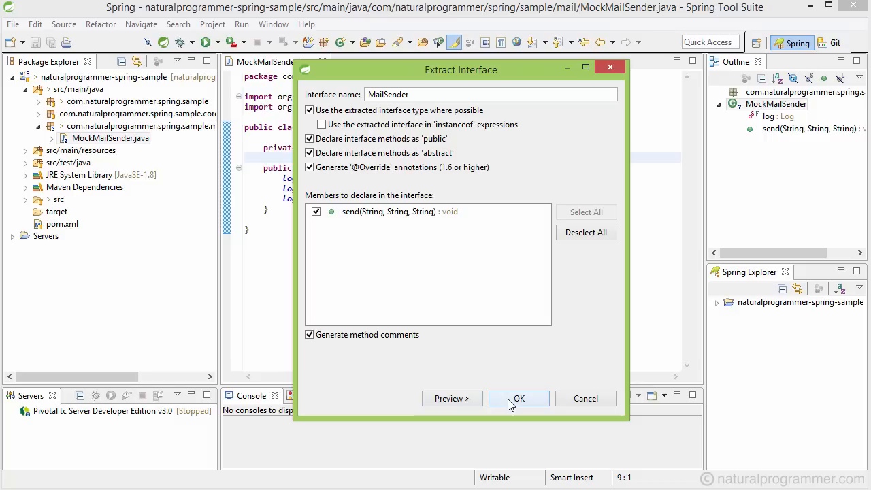
click(519, 398)
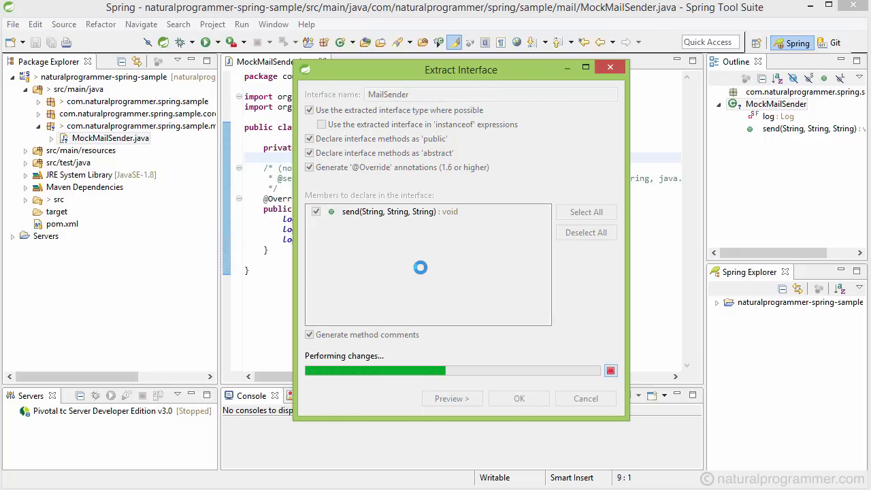
- Open MailSender.java to view its abstract send method
click(519, 398)
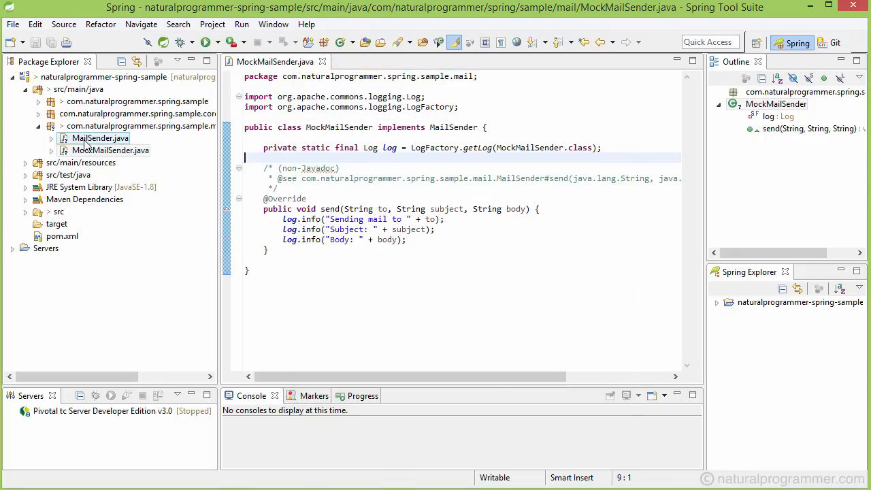
double_click(99, 139)
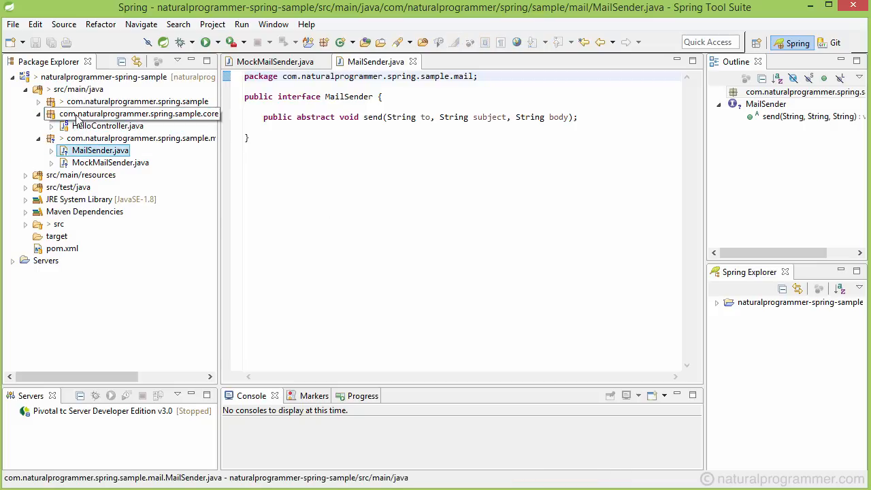
- Add a MailController class to com.naturalprogrammer.spring.sample.core
right_click(136, 114)
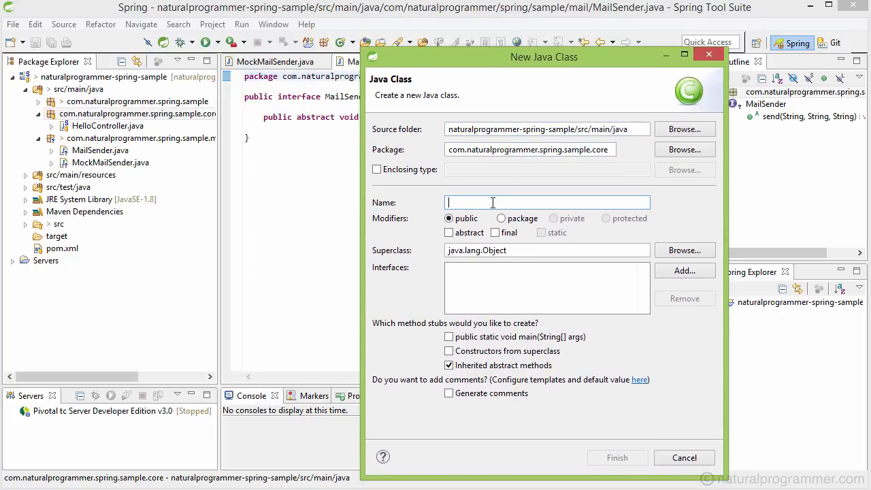
text(Mailcontroller)
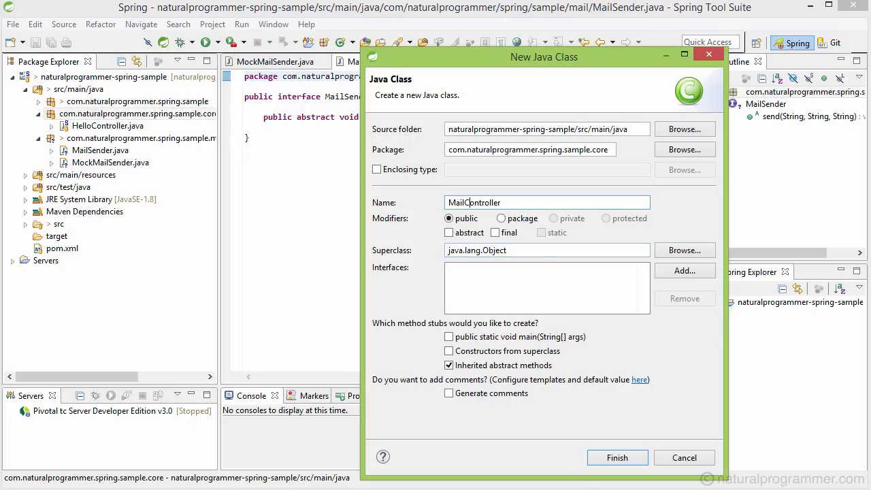
click(616, 457)
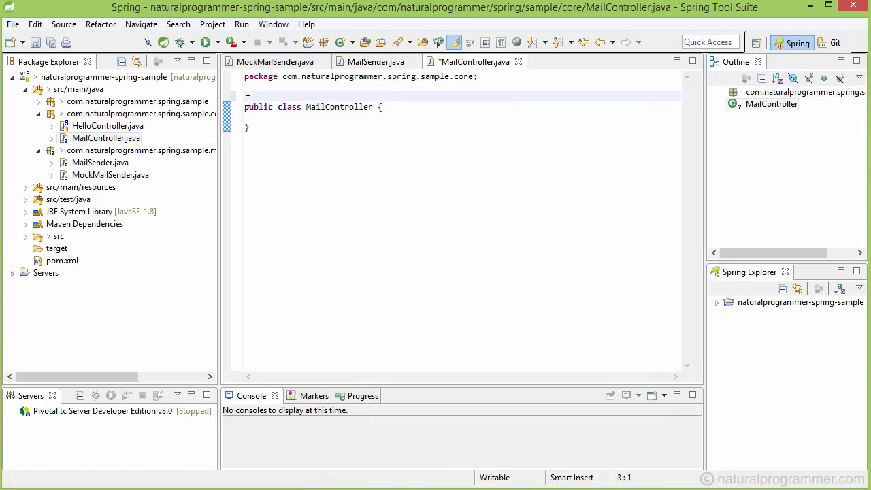
text(@RestController)
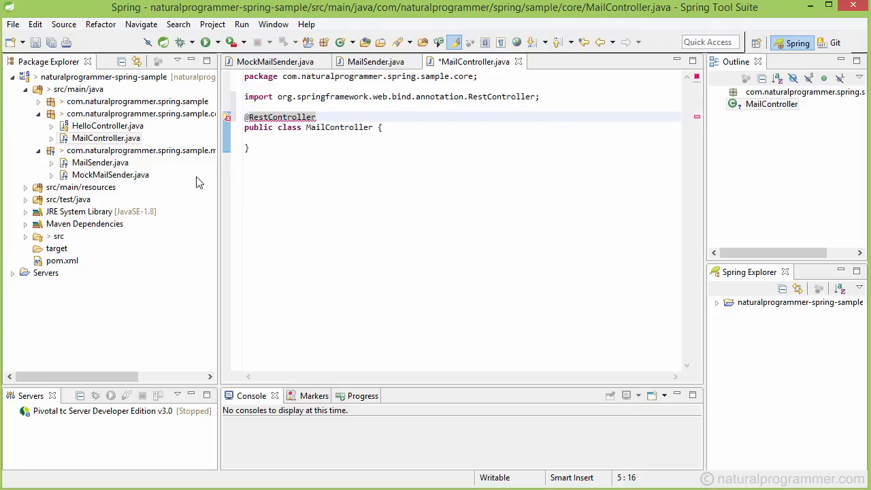
click(105, 137)
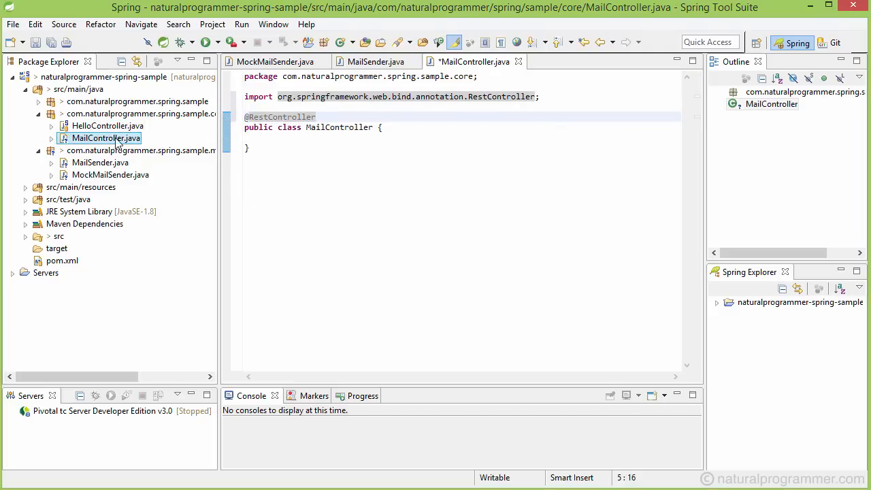
- Copy HelloController's hello() into MailController, mapped to /mail and renamed sendMail
double_click(108, 126)
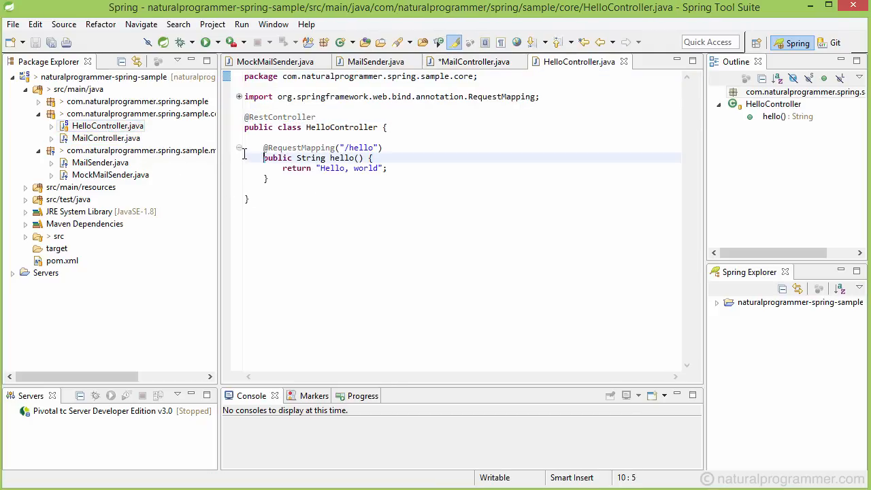
right_click(306, 169)
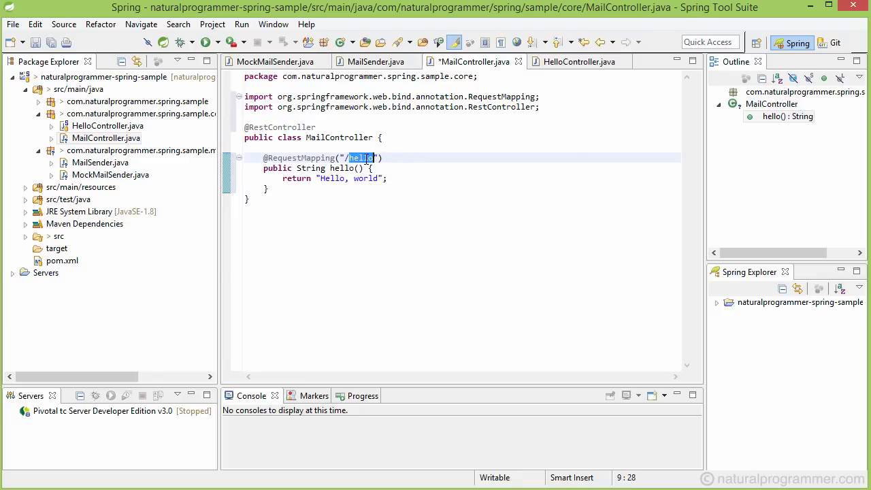
text(mail)
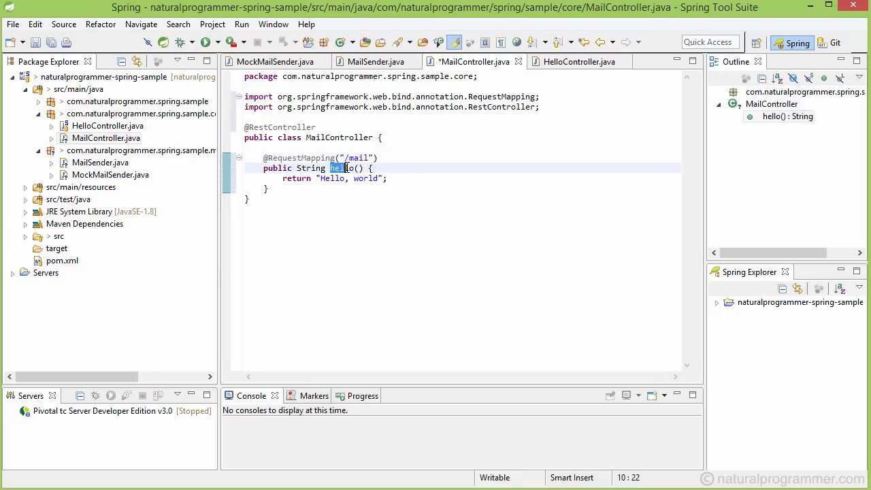
text(sendMail)
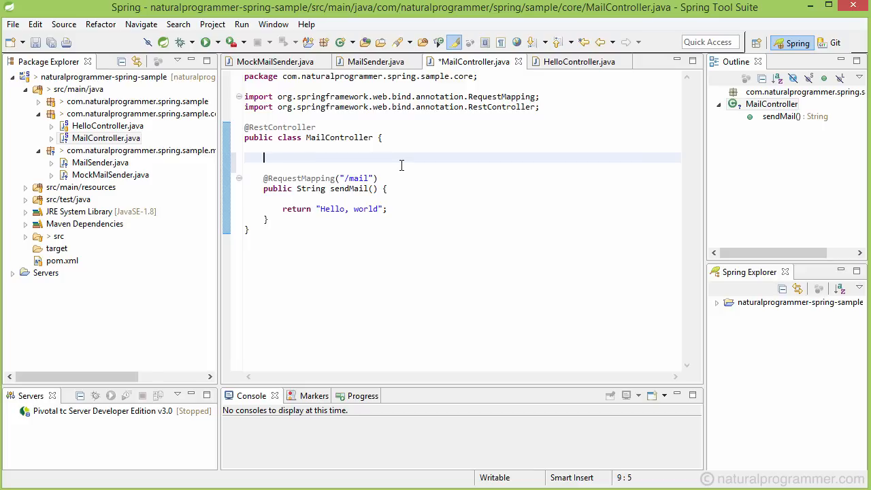
- Declare private MailSender mailSender = new MockMailSender() and import both mail types
text(private MailSender mailSender)
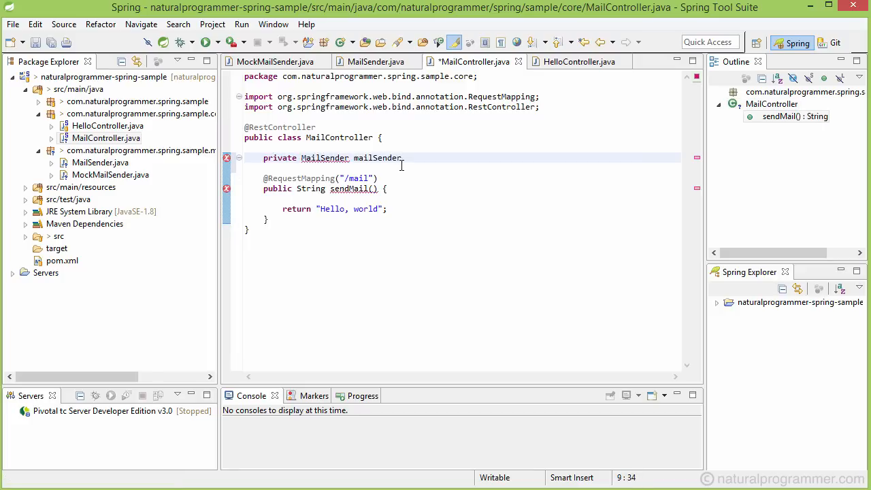
text(= new MockMailSender();)
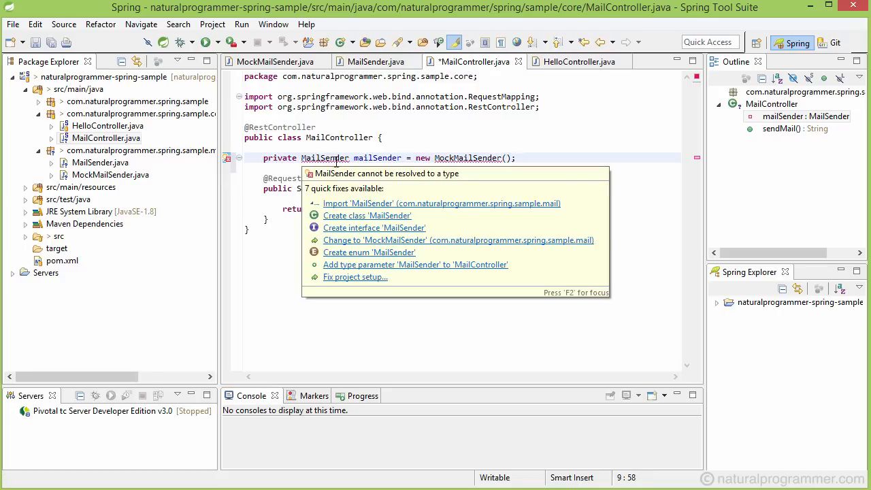
click(441, 203)
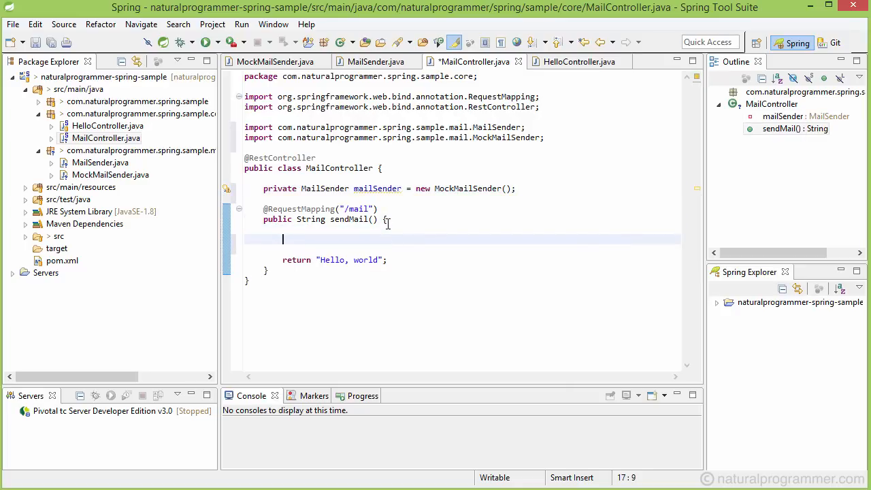
- Call mailSender.send with subject 'Some subject' and body 'the content', returning 'Mail sent'
text(mailSender.s)
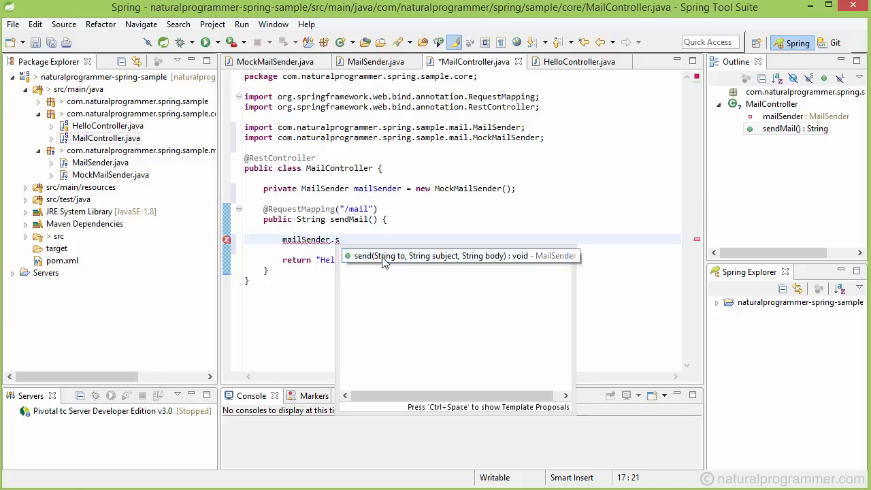
click(463, 255)
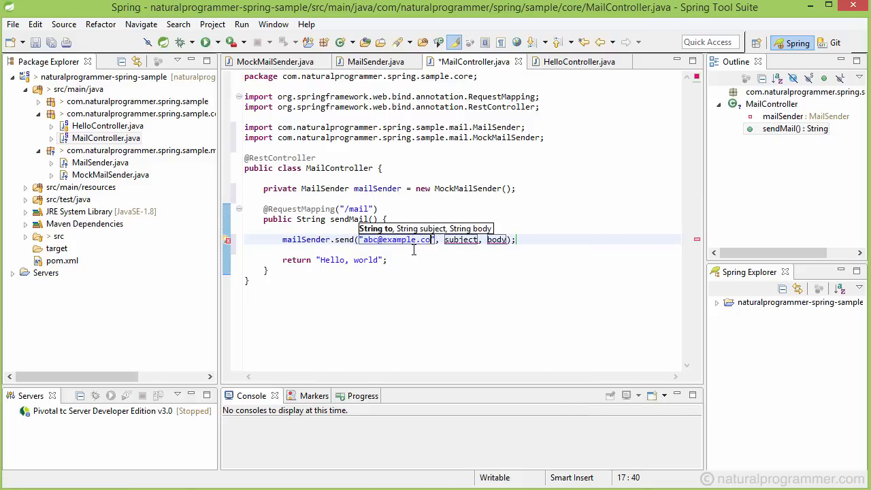
text("Some subject")
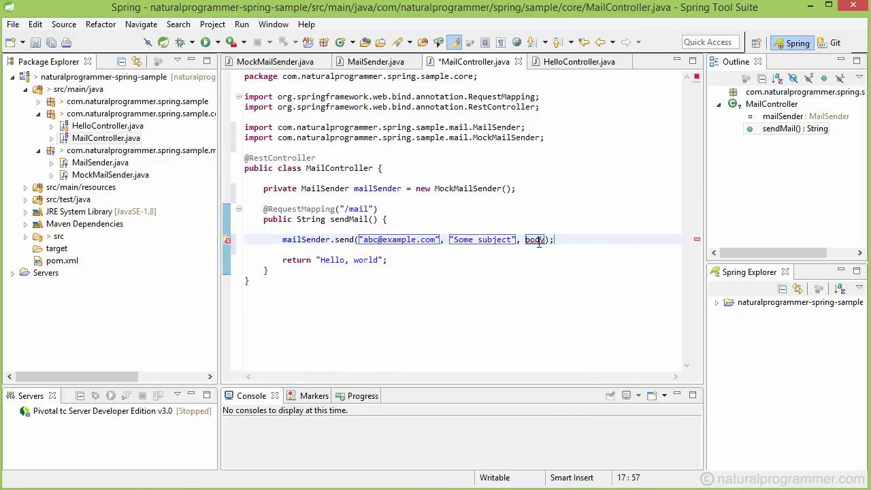
text("the content")
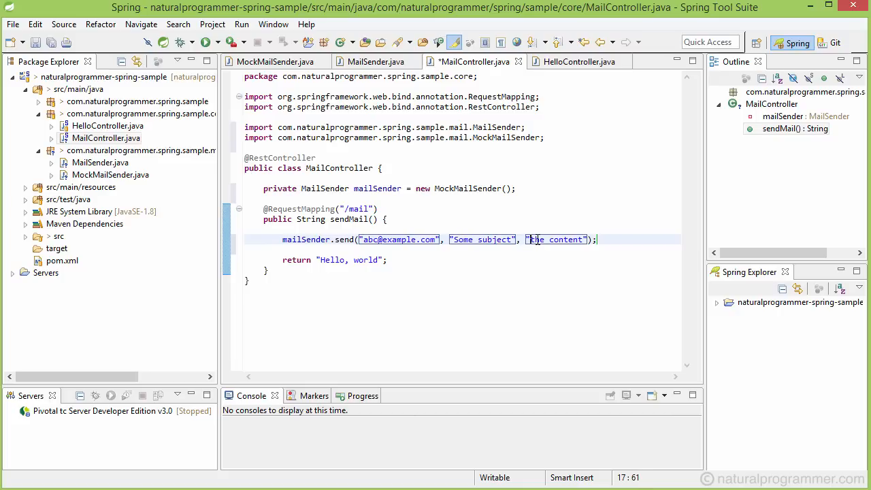
click(325, 259)
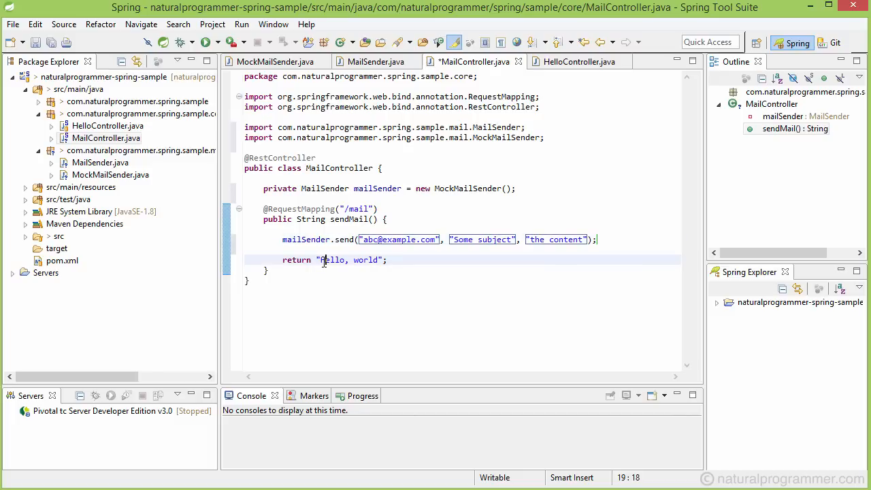
double_click(351, 260)
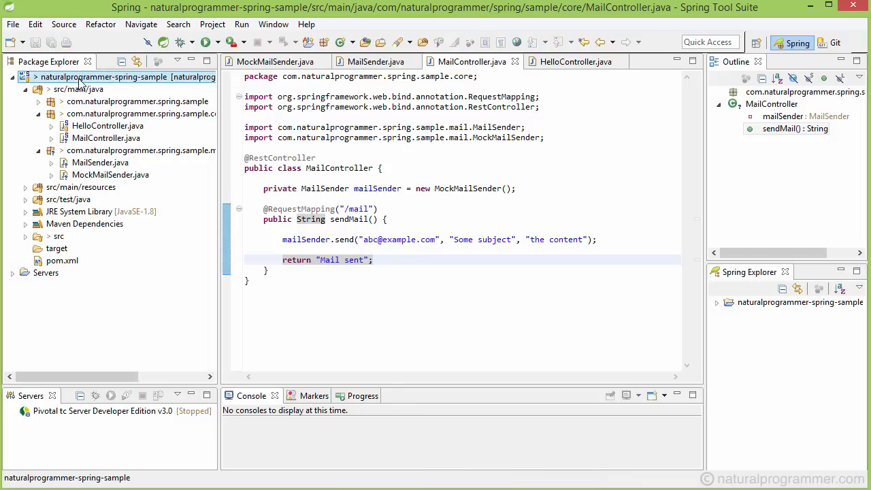
right_click(116, 76)
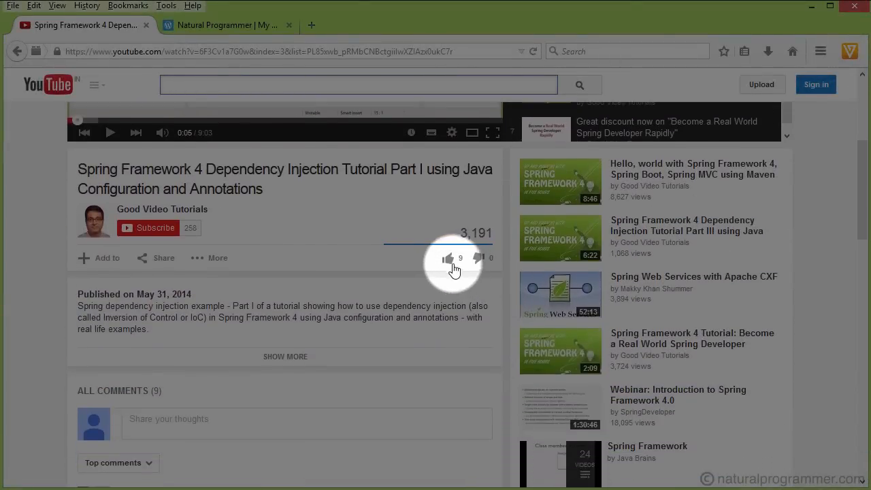
mouse_move(450, 258)
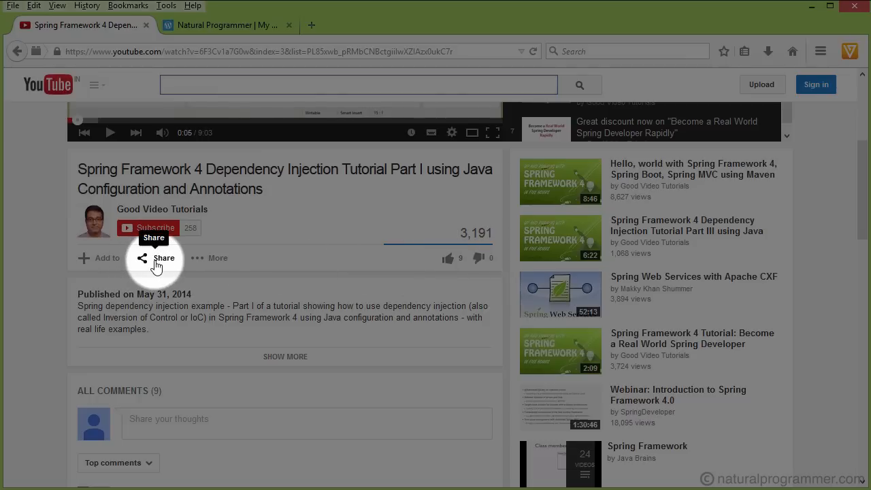
- Show the video's share options, subscribe to the channel, and scroll down the Natural Programmer blog
click(156, 258)
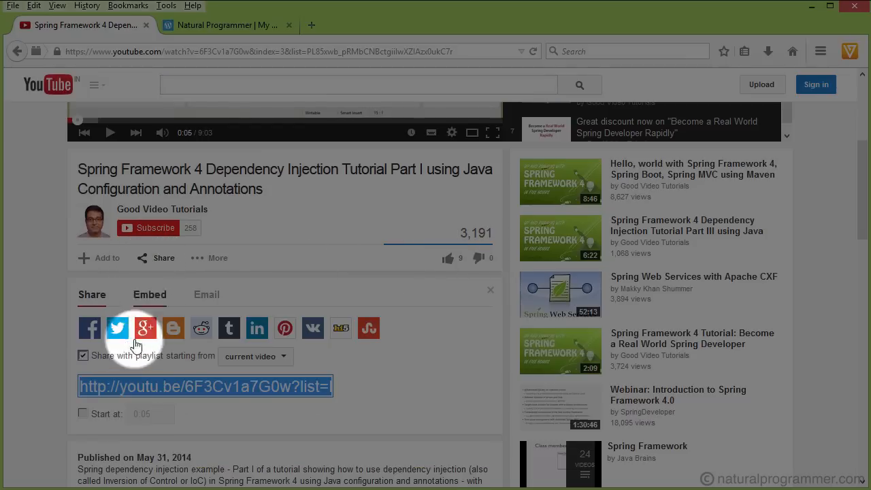
mouse_move(369, 328)
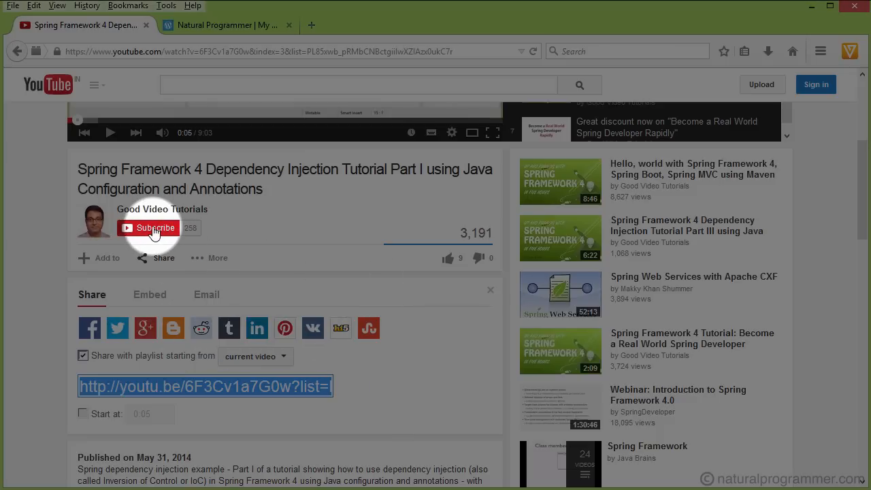
click(228, 25)
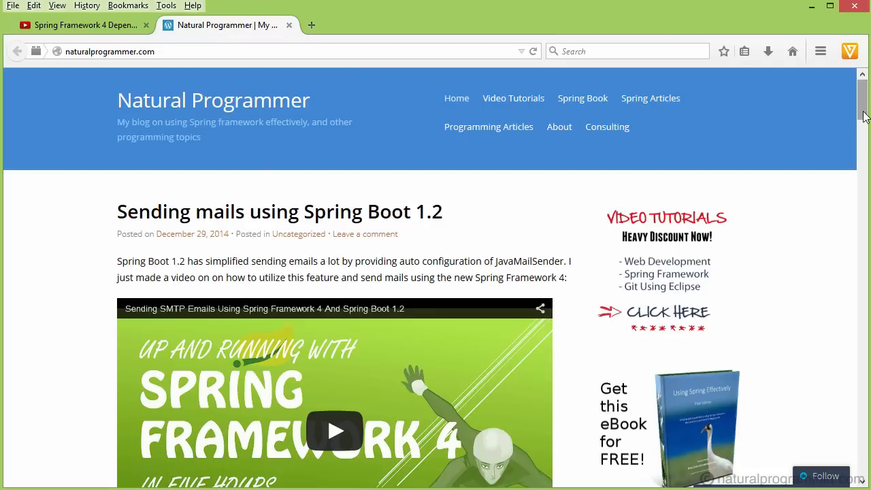
scroll(down, 3)
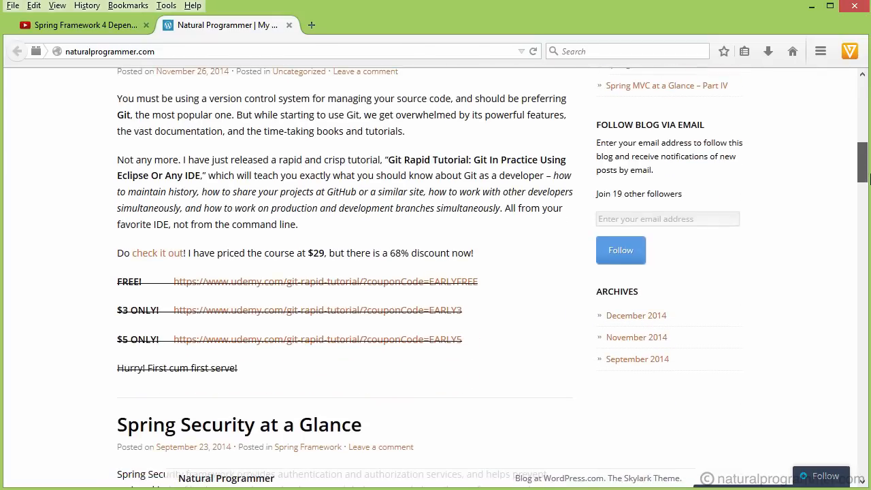